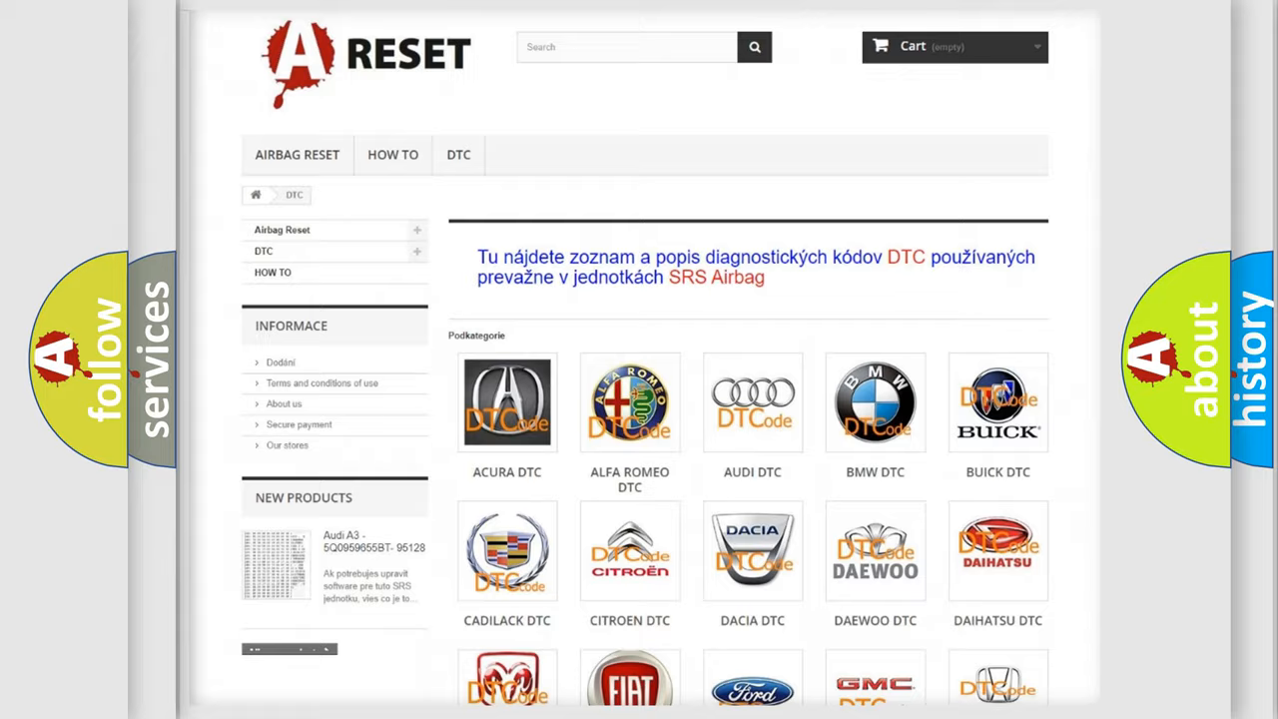
scroll(down, 3)
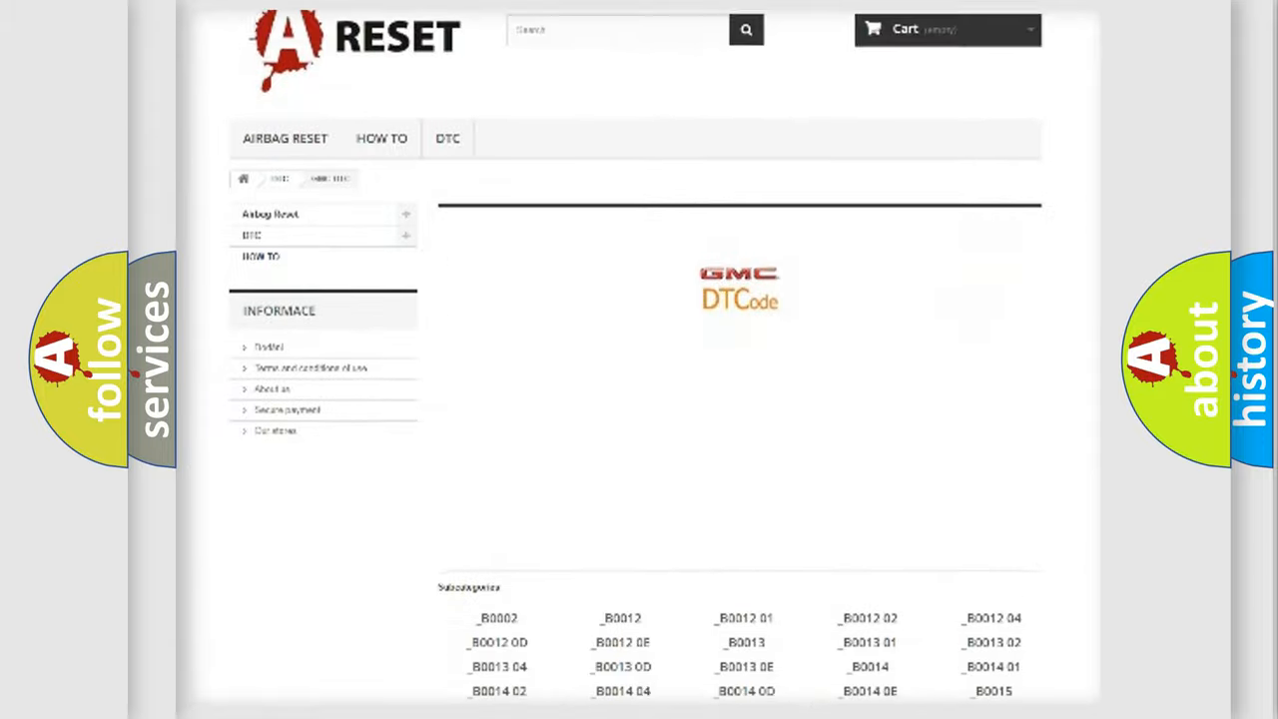
scroll(down, 3)
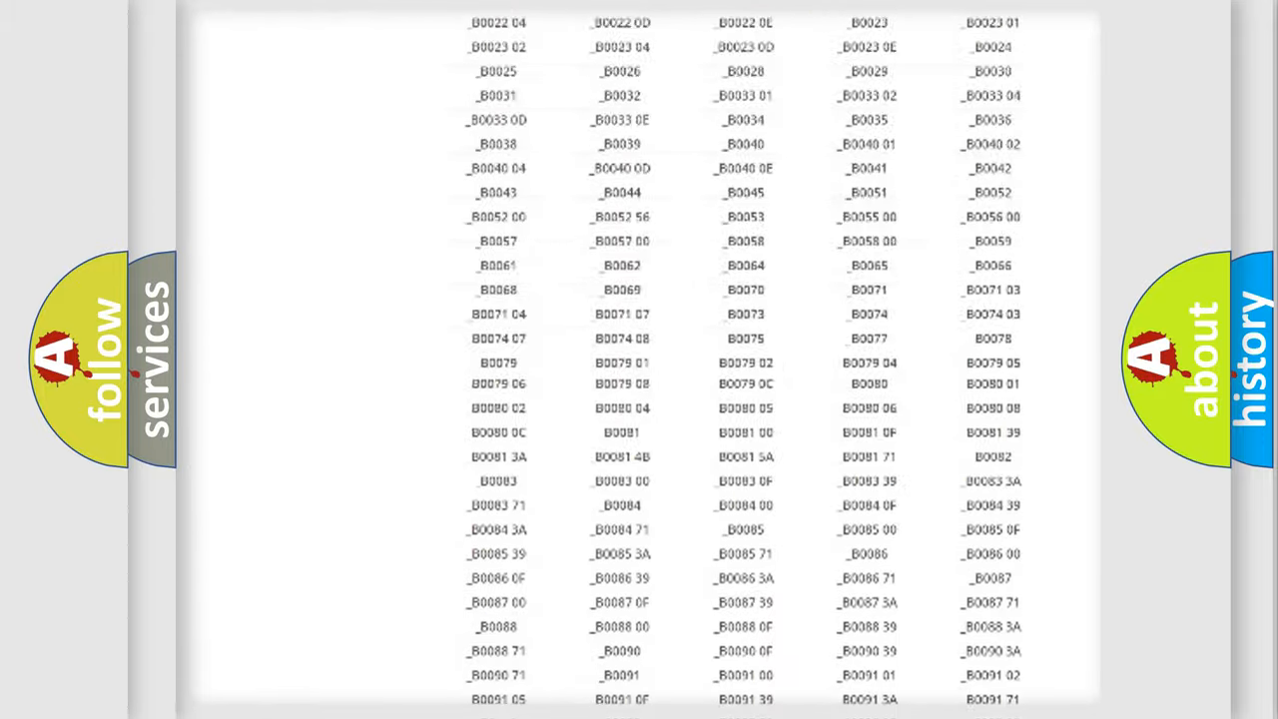
scroll(up, 3)
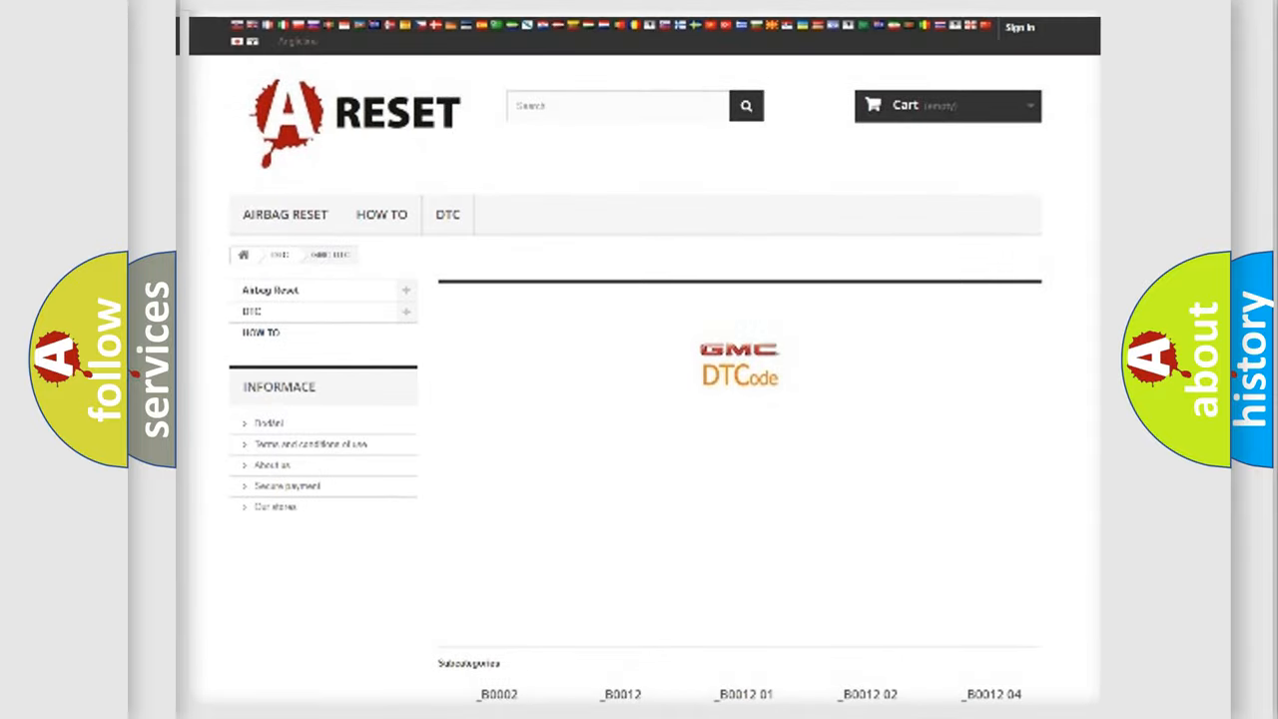